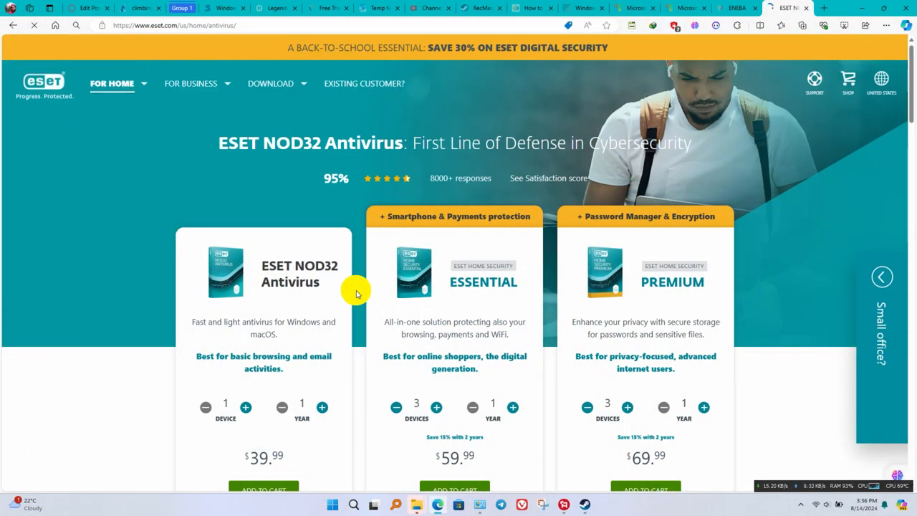
# Leave the update page, glance at the Advanced scans list, then start a scan of all local disks
pyautogui.scroll(-3)
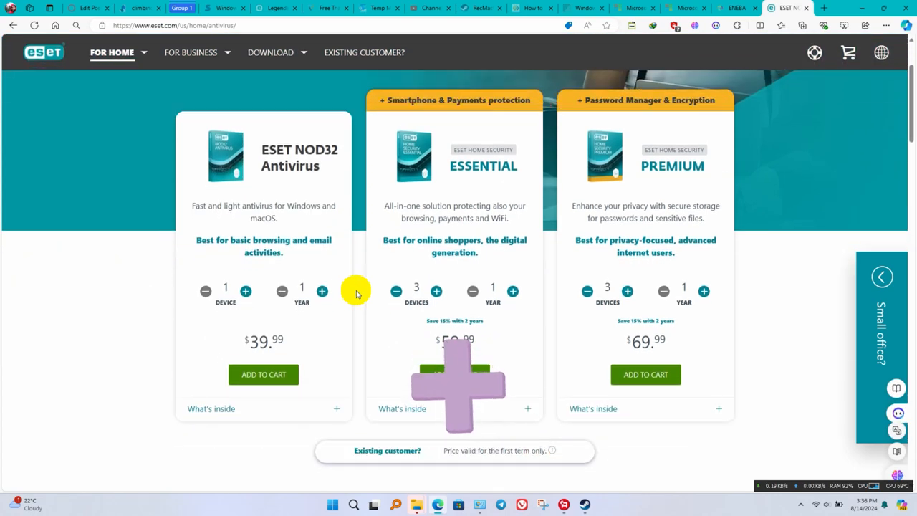
pyautogui.scroll(-3)
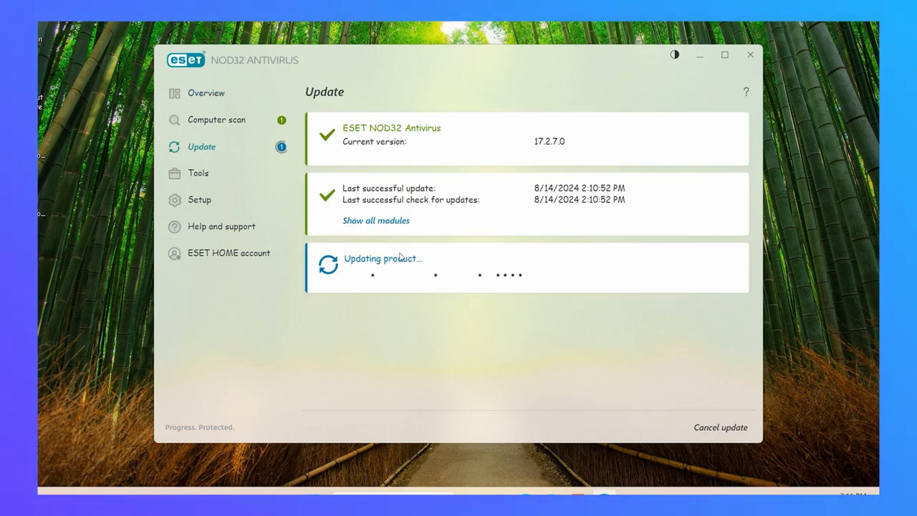
pyautogui.moveTo(429, 175)
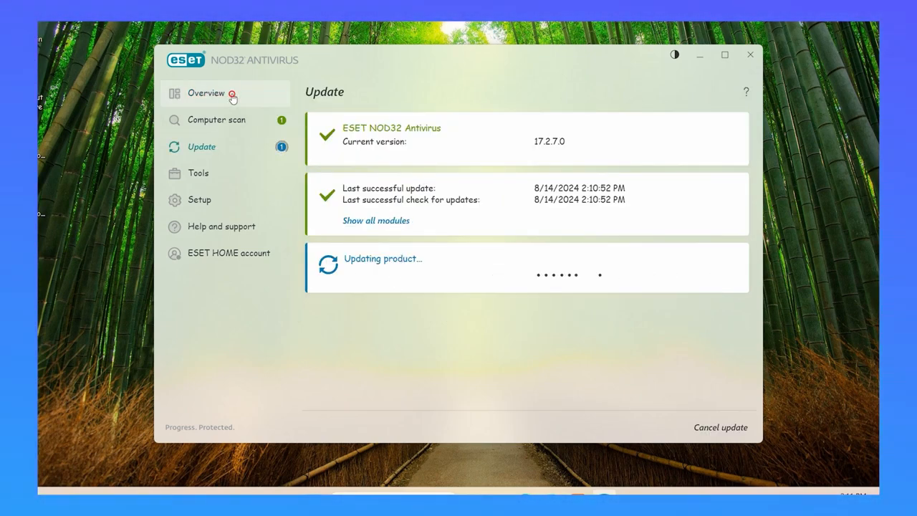
pyautogui.click(206, 93)
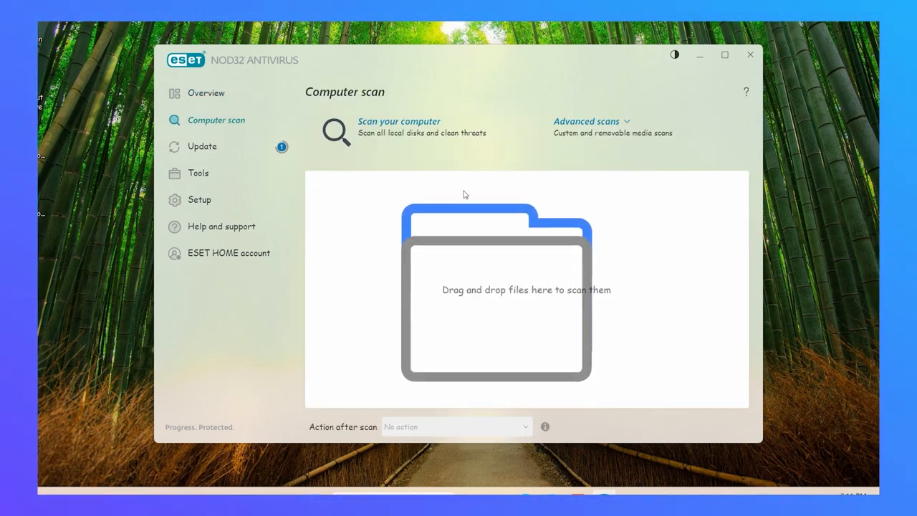
pyautogui.moveTo(599, 126)
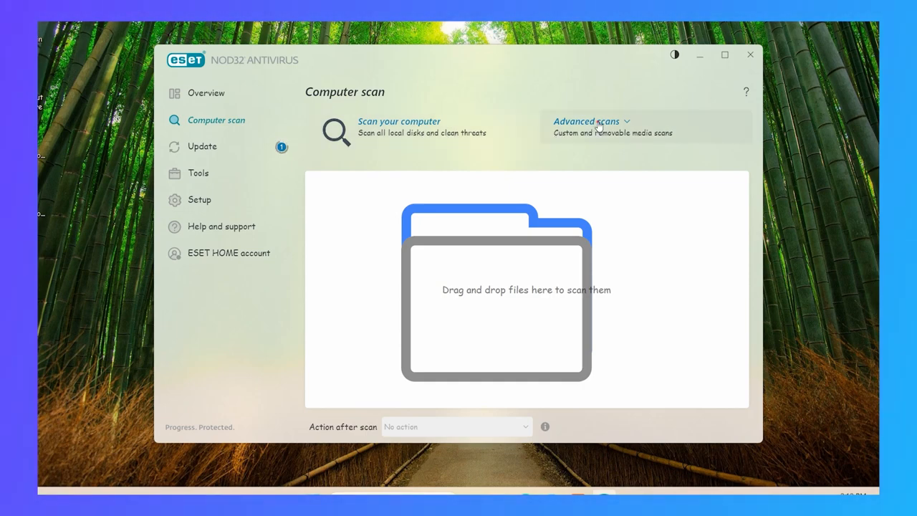
pyautogui.click(588, 121)
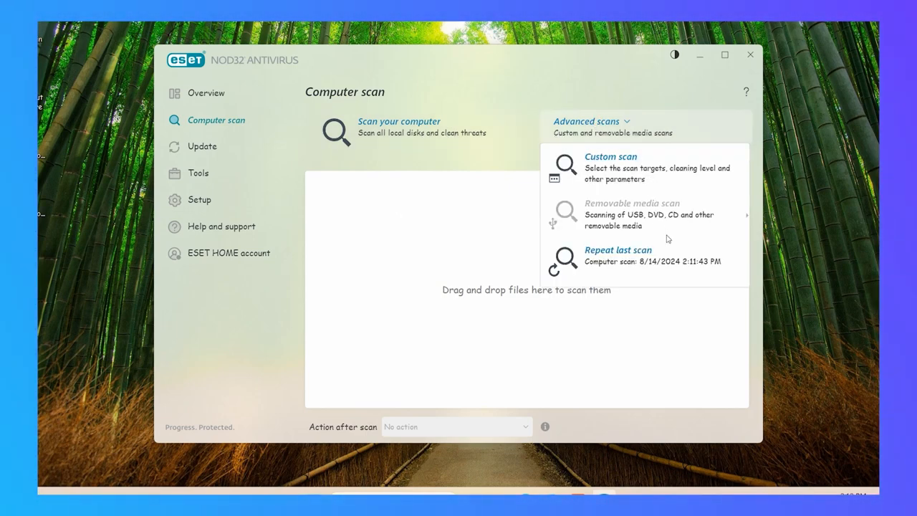
pyautogui.click(517, 173)
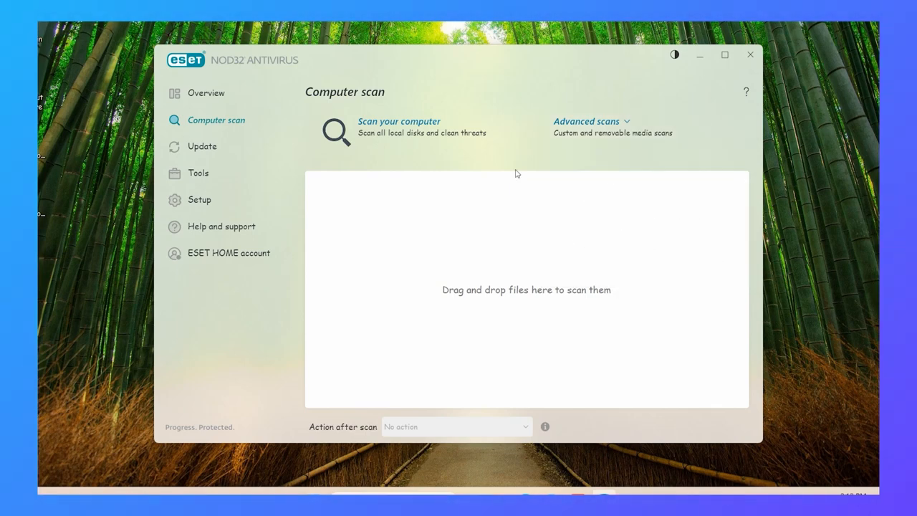
pyautogui.moveTo(427, 140)
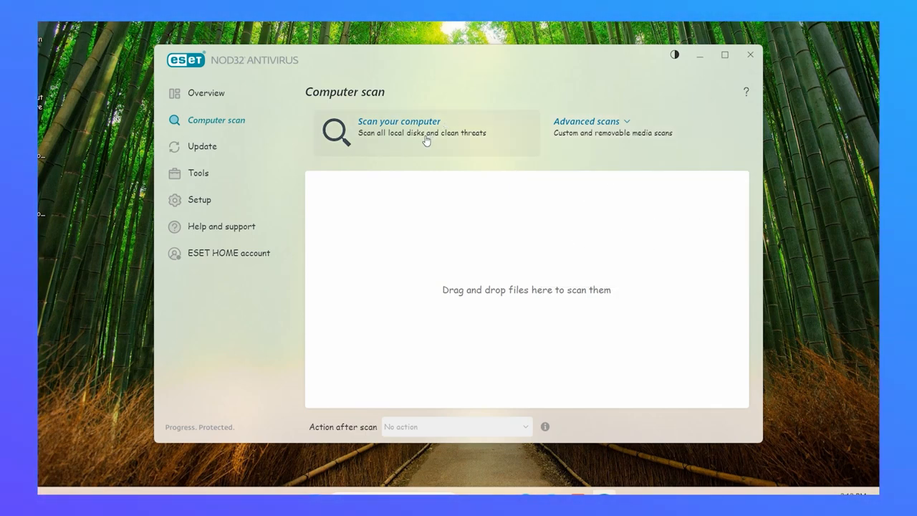
pyautogui.click(202, 146)
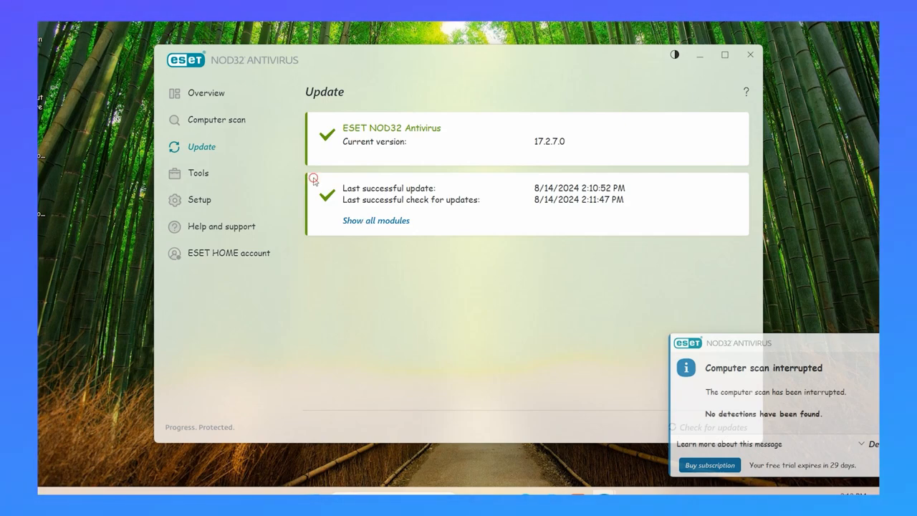
# Go through Tools and Computer protection setup into the real-time protection Advanced setup dialog
pyautogui.click(197, 172)
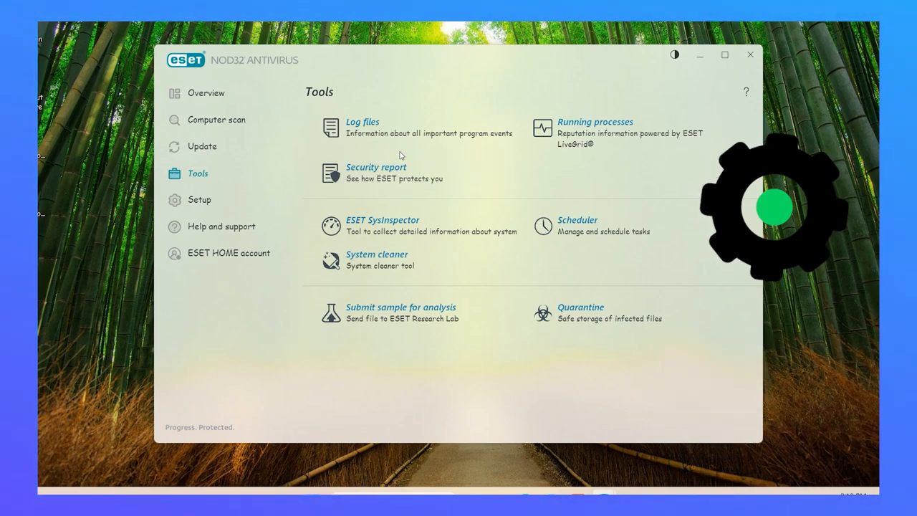
pyautogui.click(197, 200)
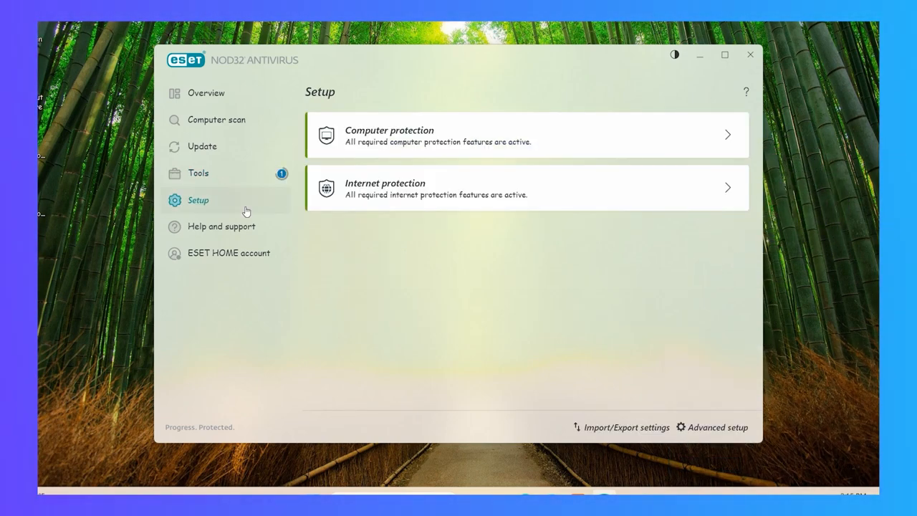
pyautogui.moveTo(415, 154)
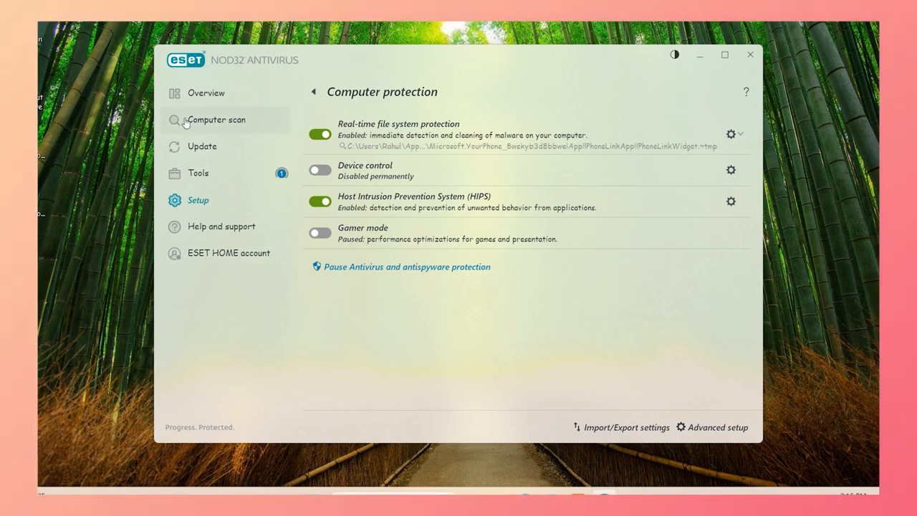
pyautogui.click(720, 427)
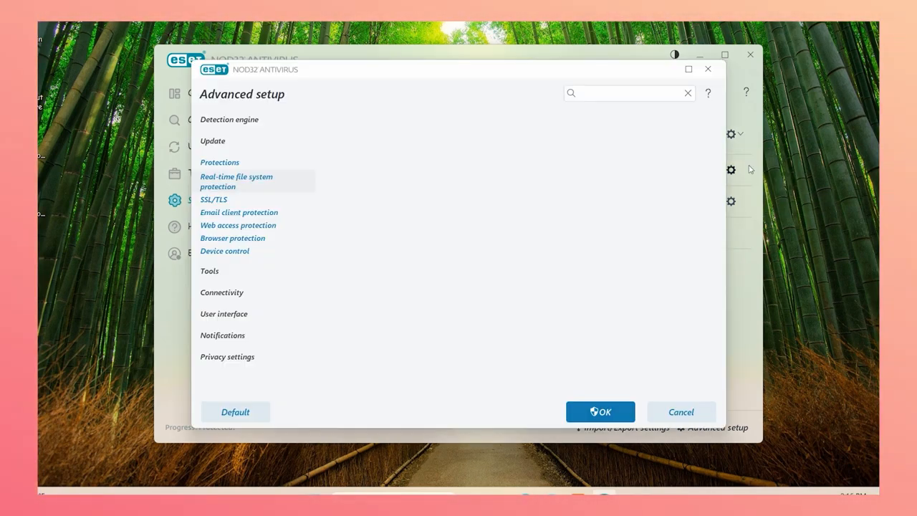
# Browse the real-time file system protection settings in Advanced setup
pyautogui.click(235, 181)
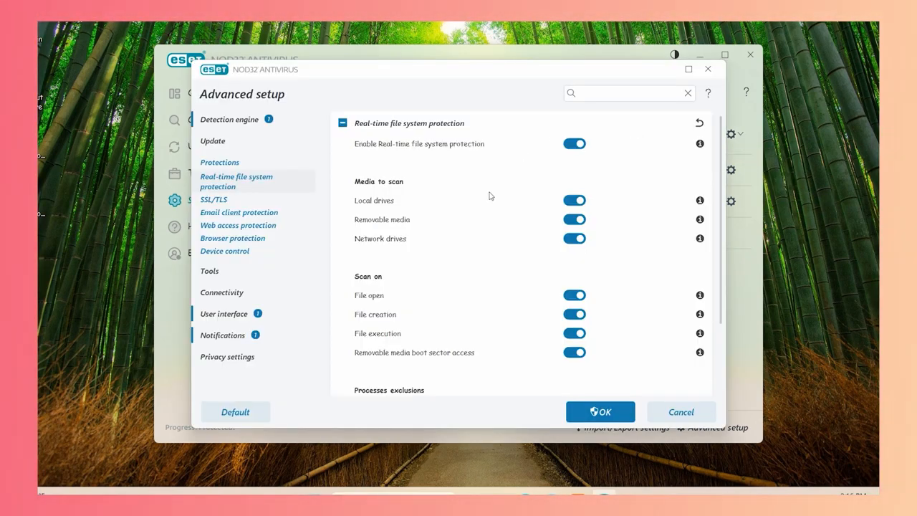
pyautogui.moveTo(470, 227)
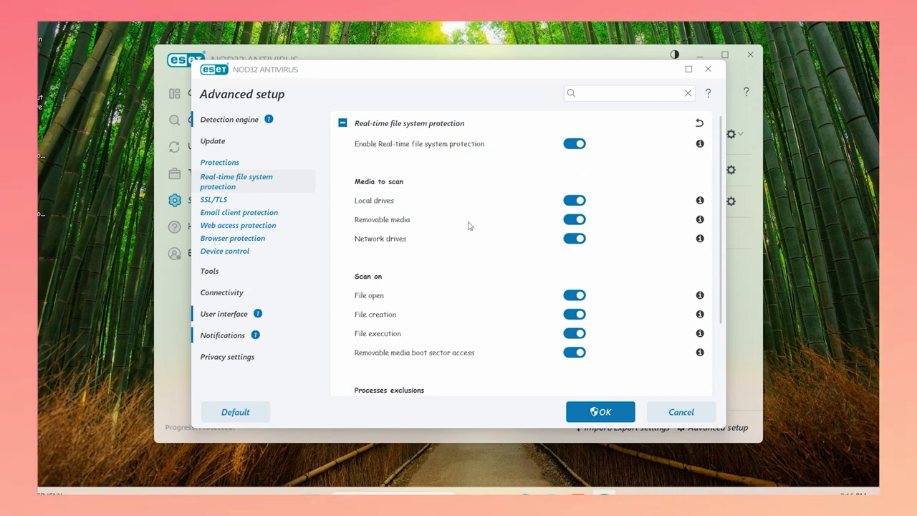
pyautogui.scroll(-3)
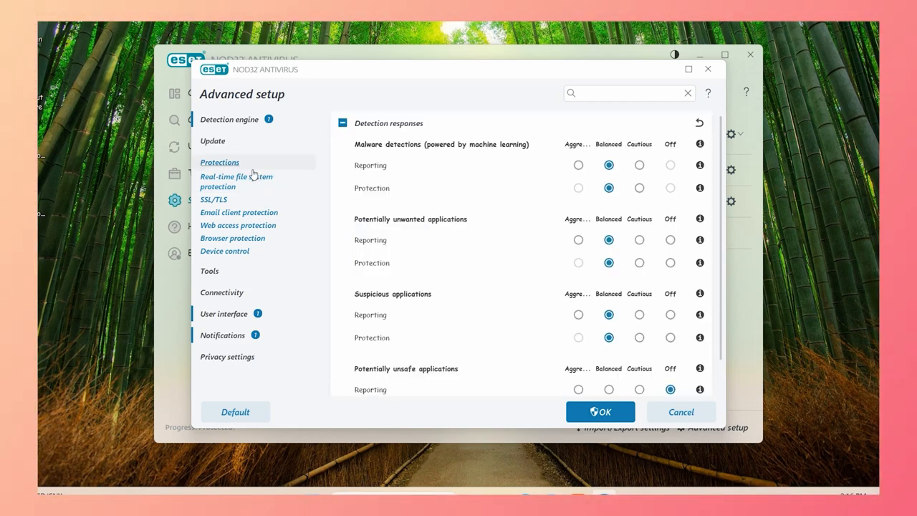
pyautogui.scroll(-3)
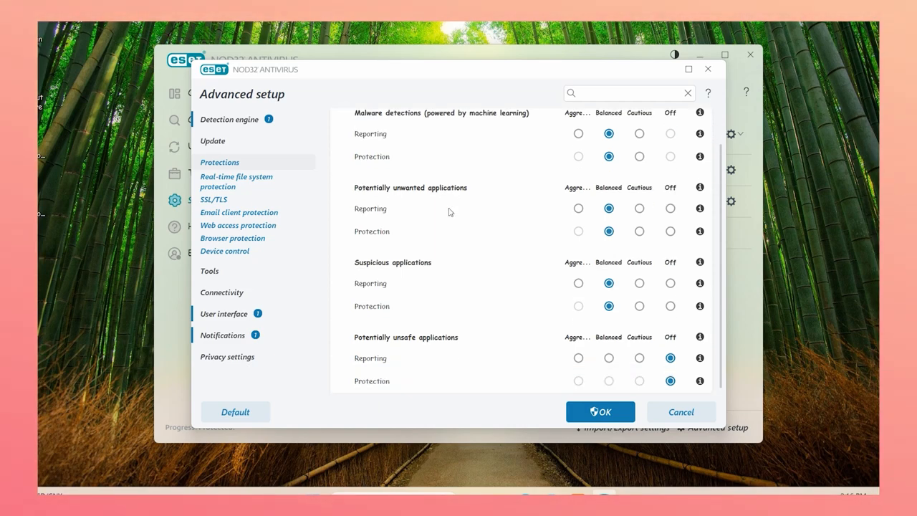
pyautogui.moveTo(242, 184)
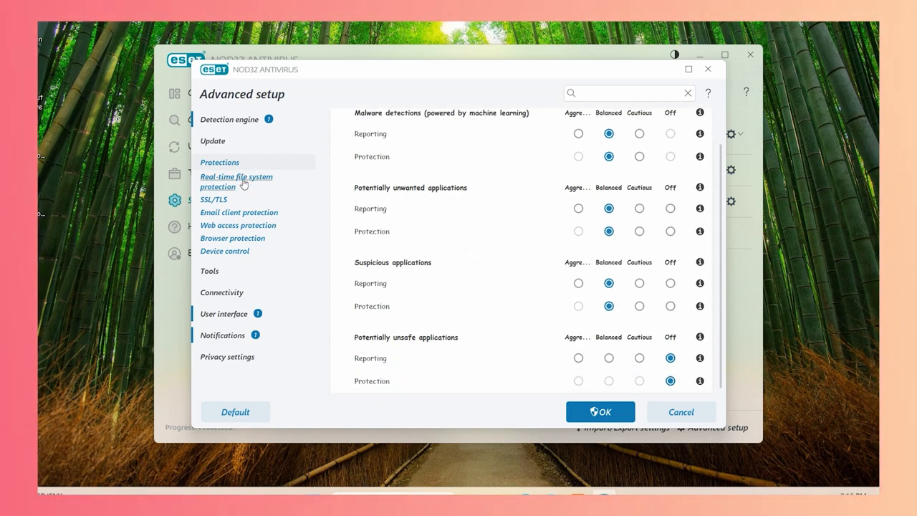
pyautogui.click(235, 181)
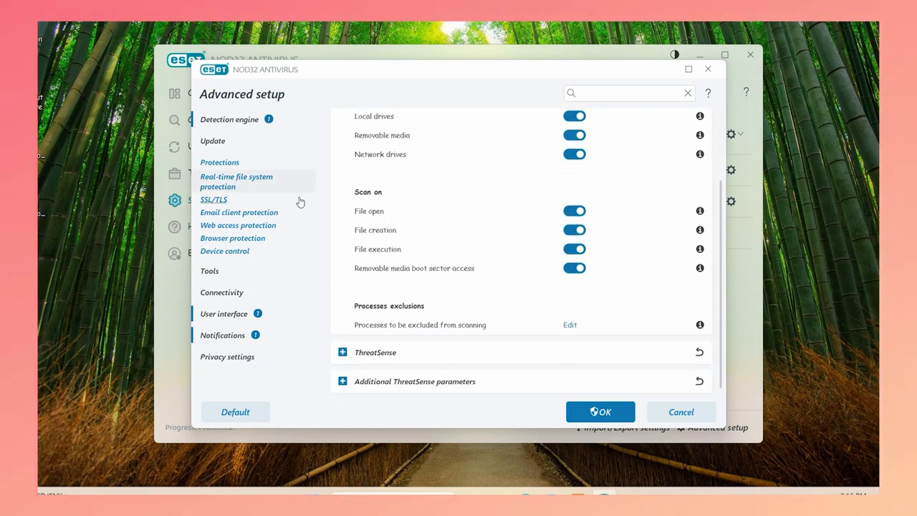
# Review SSL/TLS, web access and browser protection settings, then close Advanced setup
pyautogui.click(213, 199)
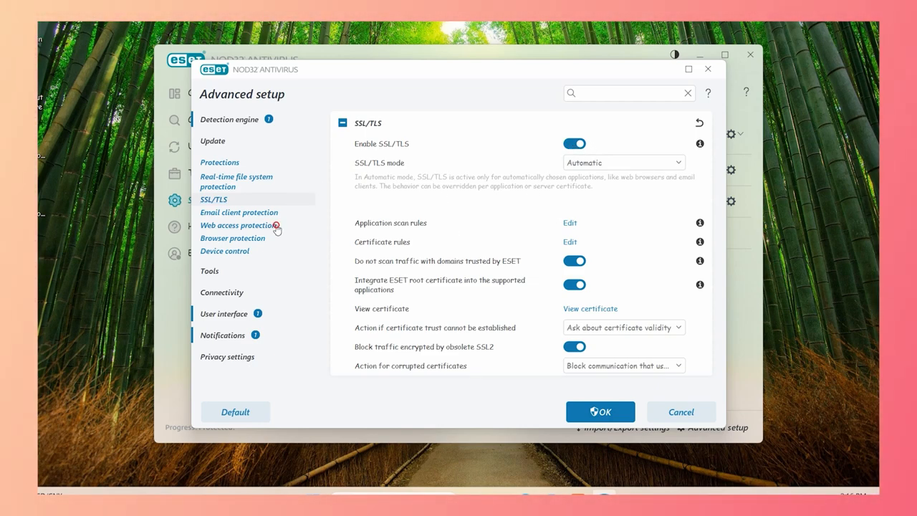
pyautogui.click(238, 225)
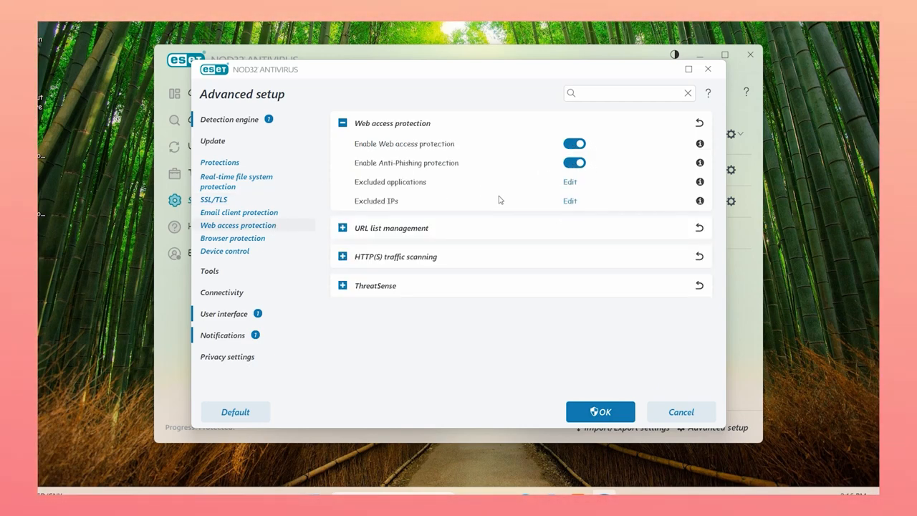
pyautogui.click(232, 238)
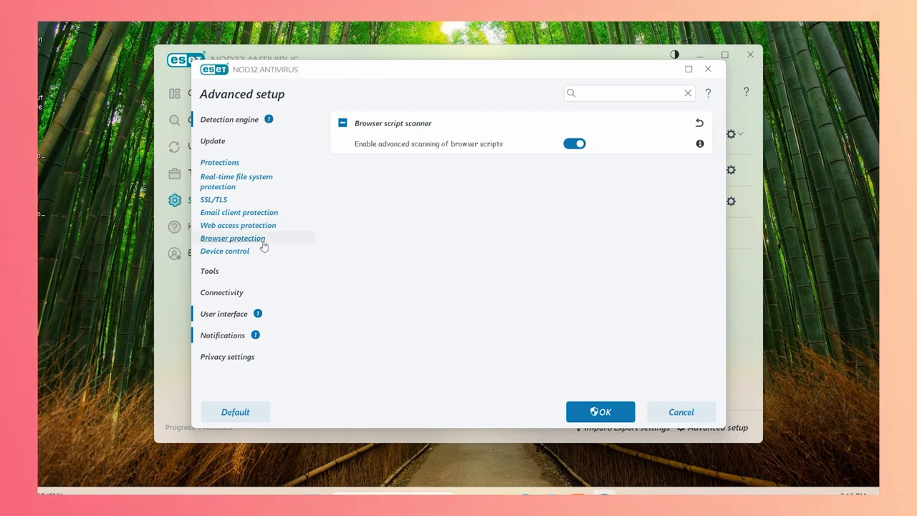
pyautogui.click(601, 411)
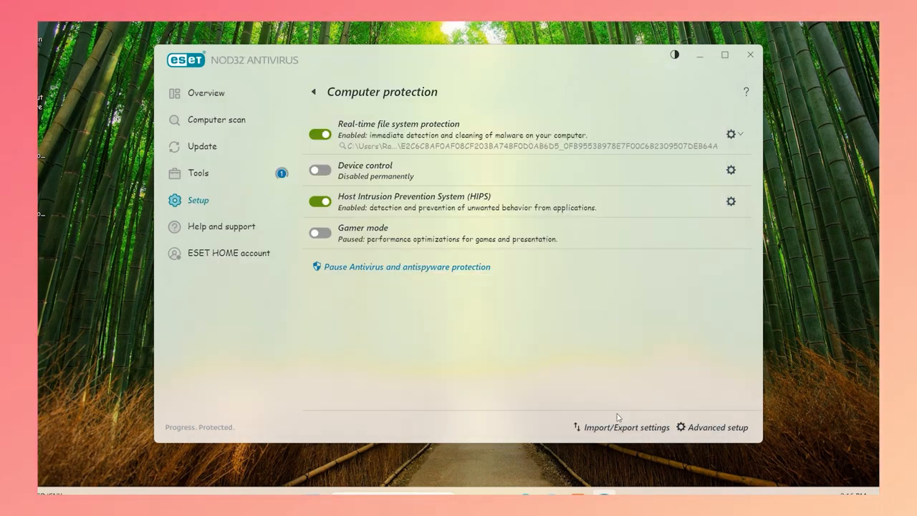
# View the Help and support and ESET HOME account pages, ending on the Tools list
pyautogui.click(221, 226)
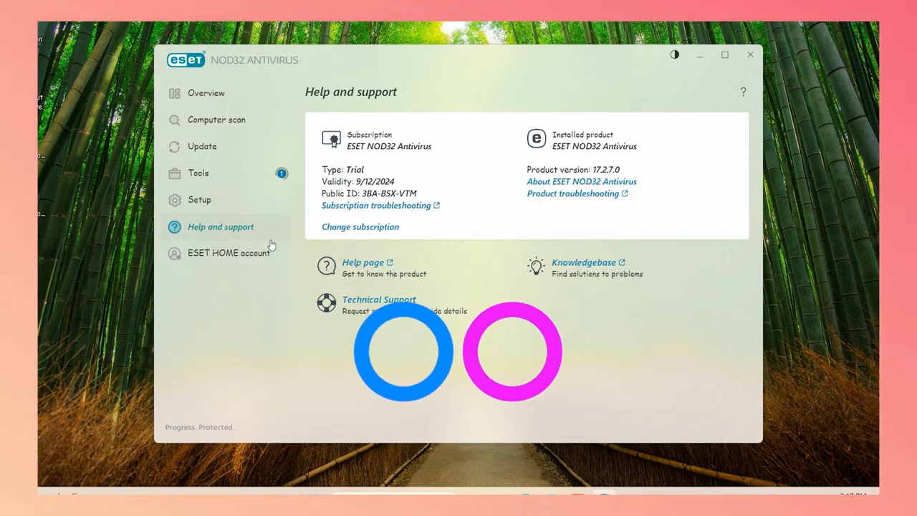
pyautogui.moveTo(480, 178)
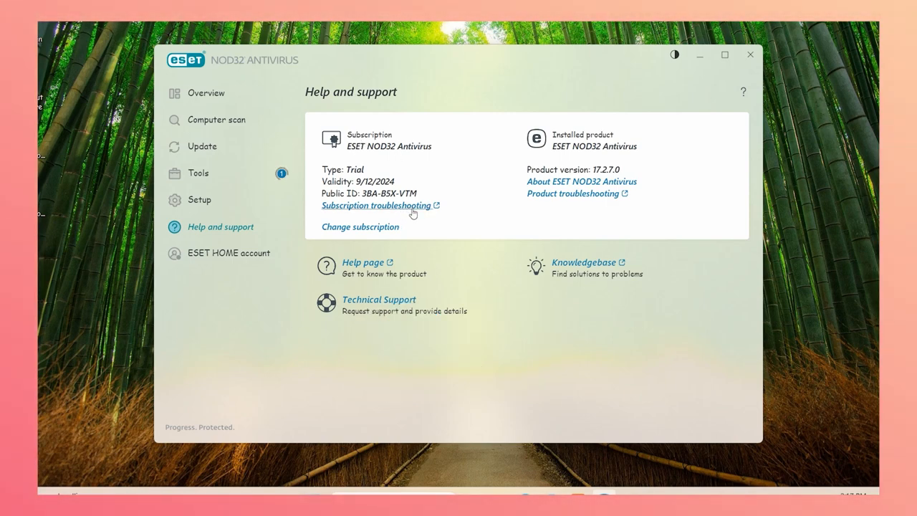
pyautogui.click(226, 252)
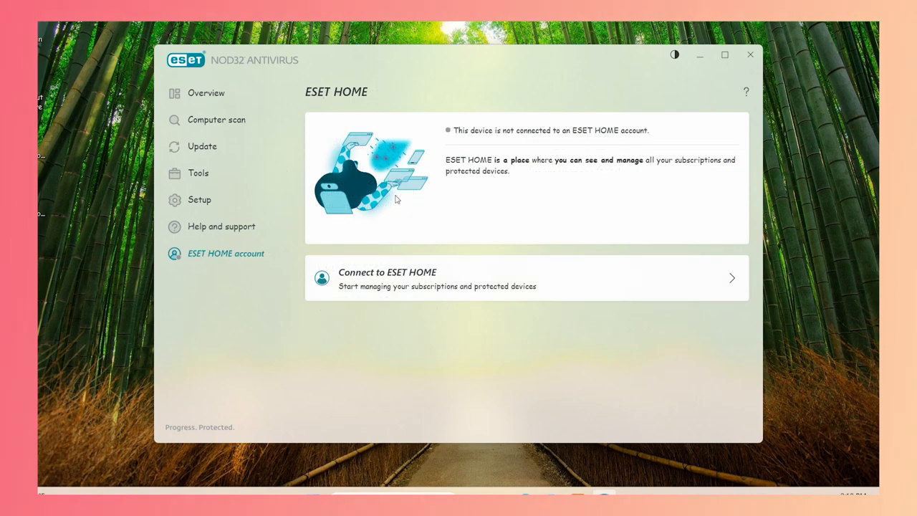
pyautogui.moveTo(342, 269)
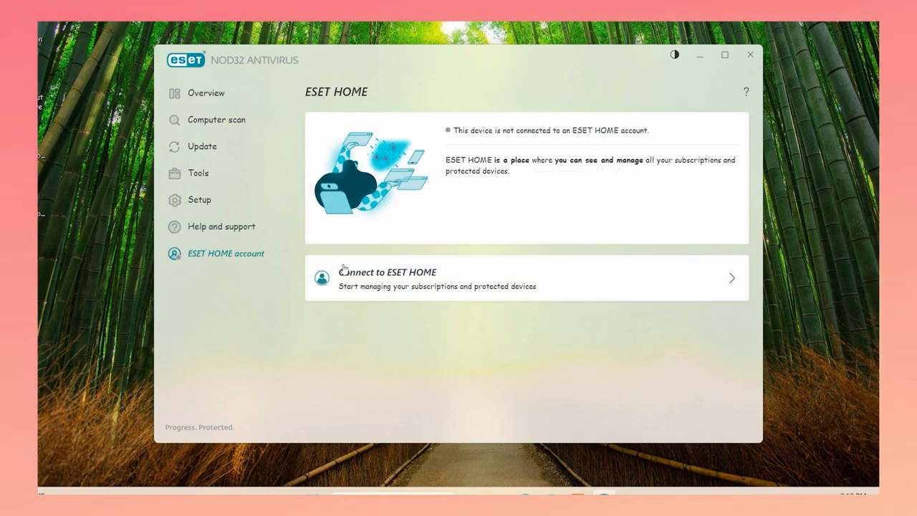
pyautogui.click(198, 172)
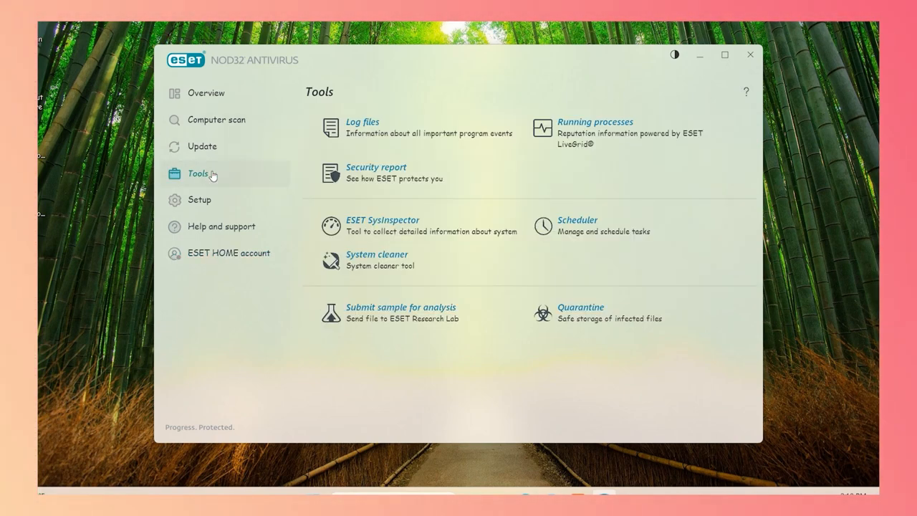
pyautogui.click(376, 172)
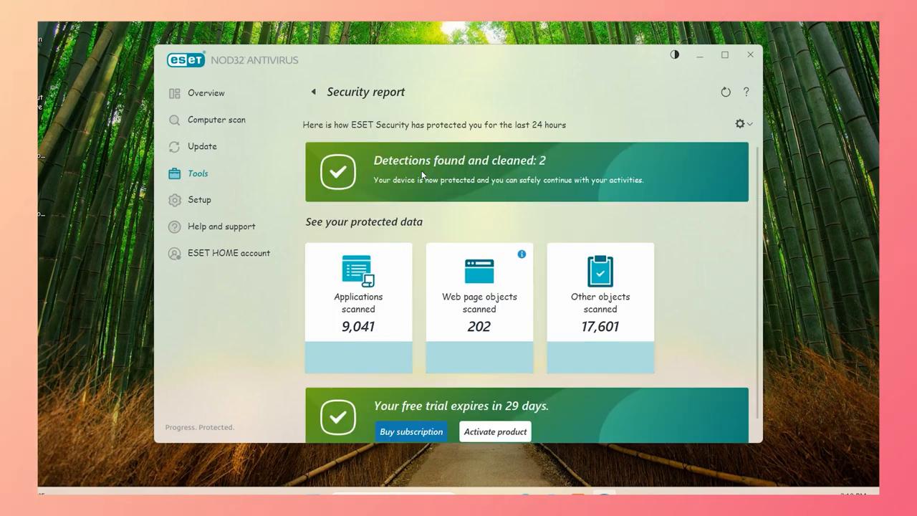
pyautogui.moveTo(424, 235)
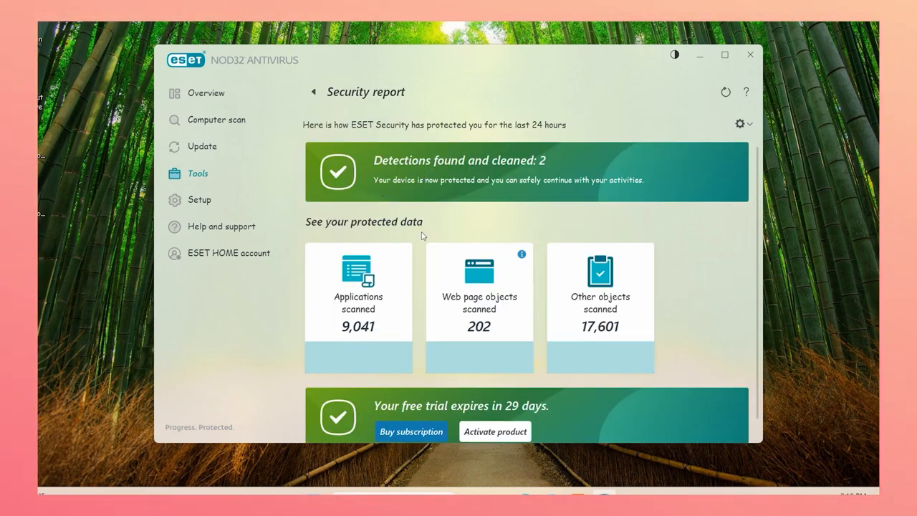
pyautogui.moveTo(422, 265)
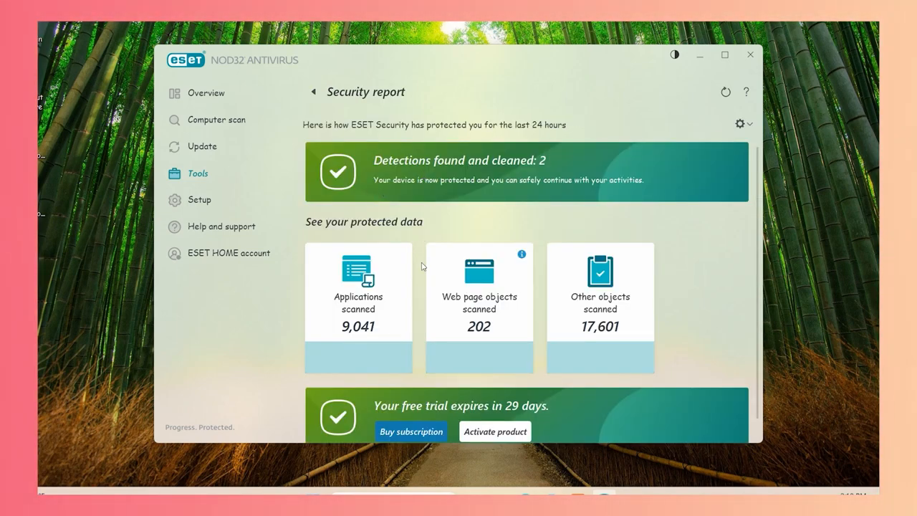
pyautogui.scroll(-3)
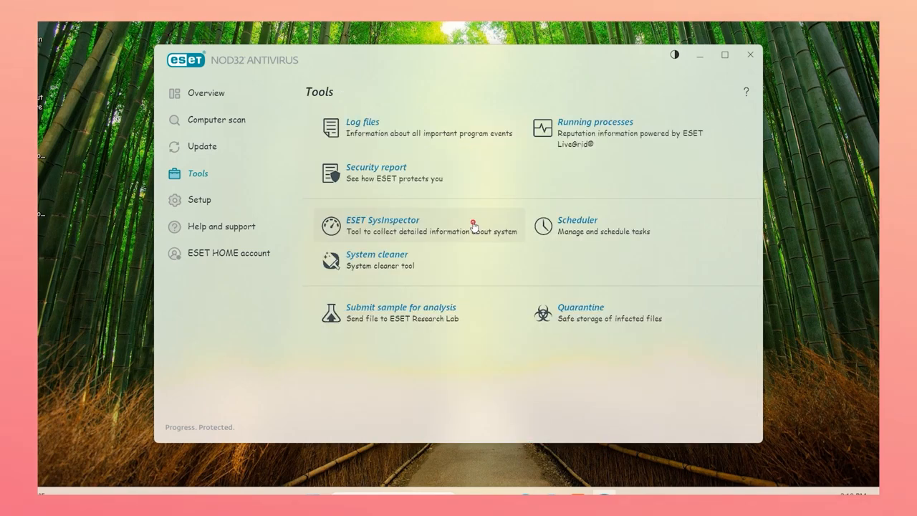
# Show the existing SysInspector log of running processes, then switch to the Hacking-Software-V3-main folder
pyautogui.click(382, 221)
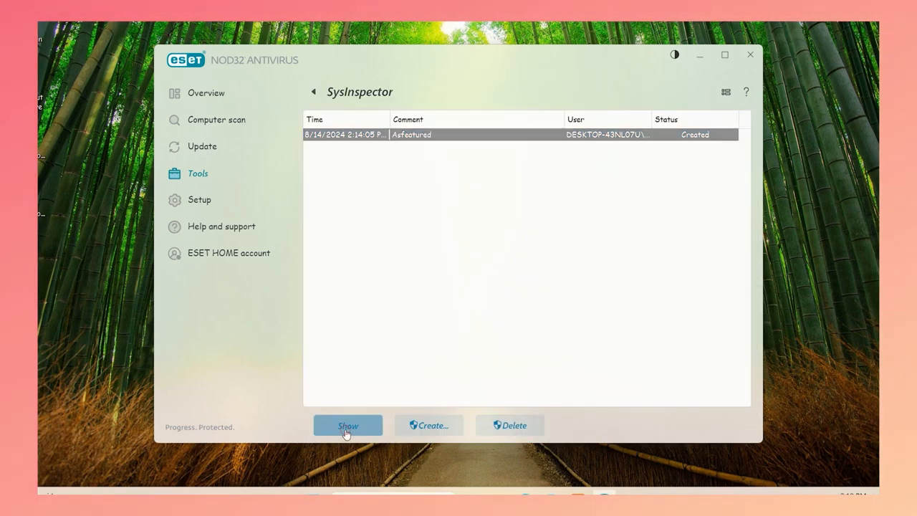
pyautogui.click(347, 424)
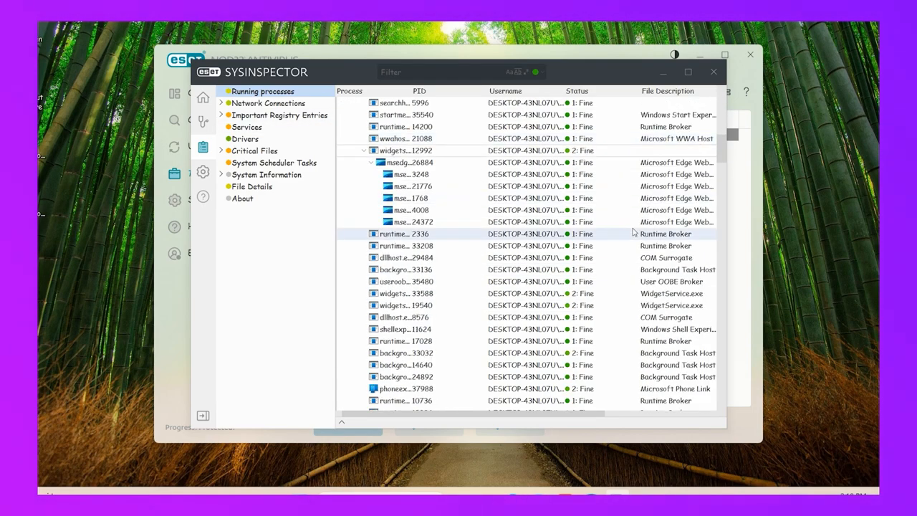
pyautogui.click(713, 72)
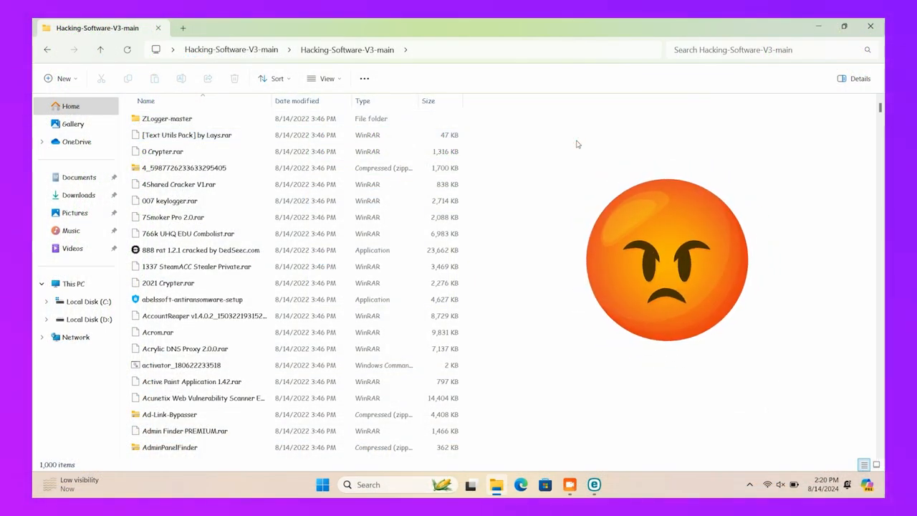
# Select all 1,000 folder items, view their combined details, then return to the ESET window
pyautogui.press('ctrl+a')
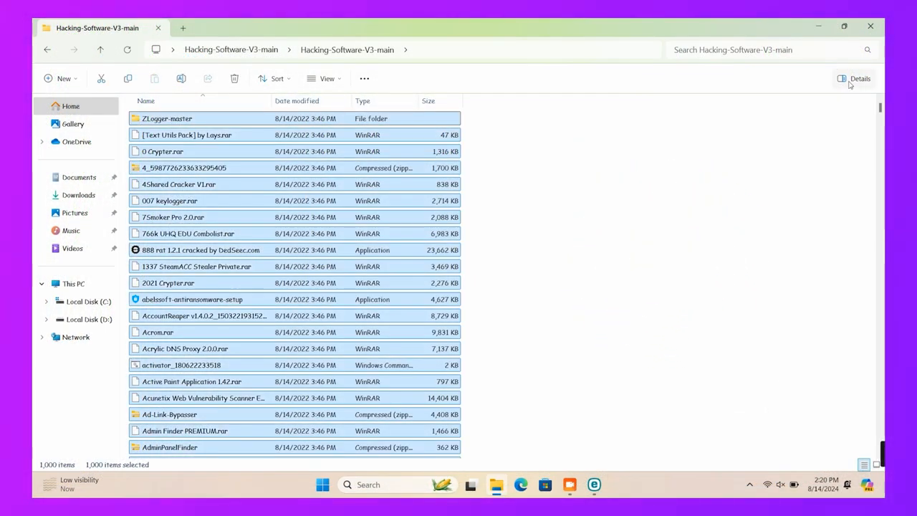
pyautogui.click(858, 77)
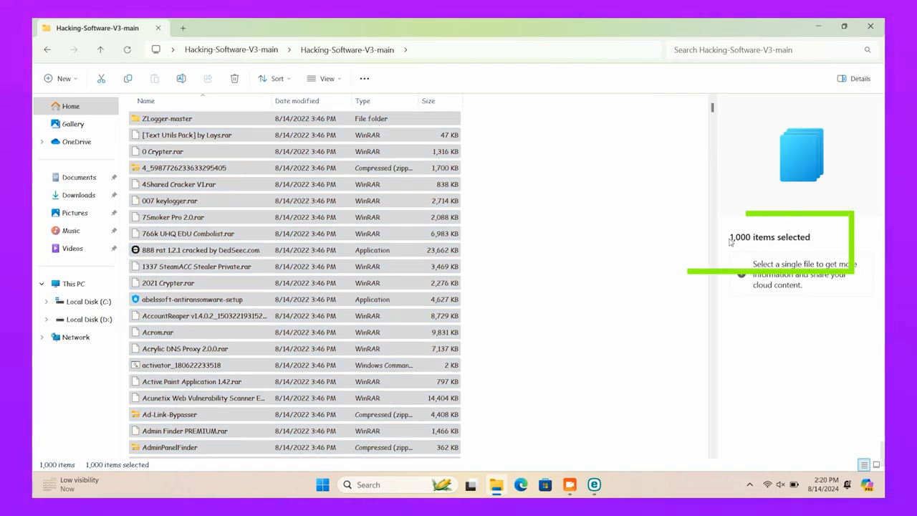
pyautogui.click(200, 250)
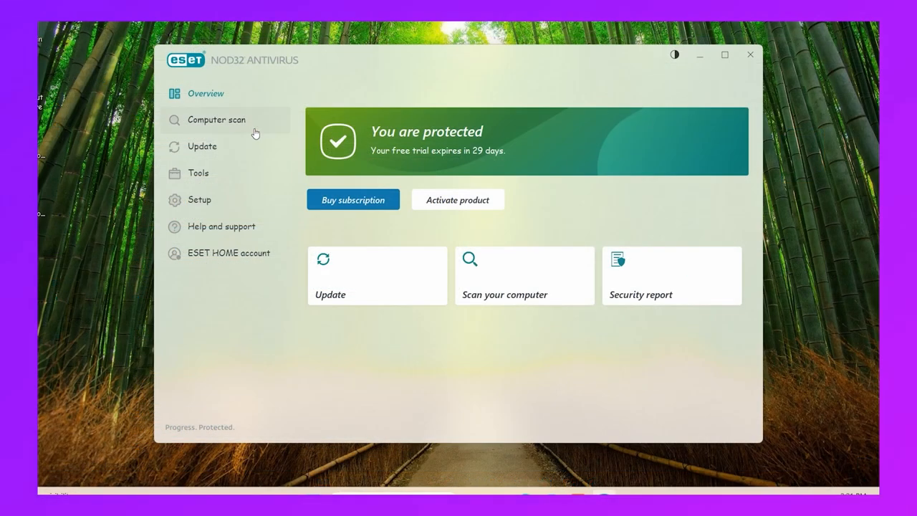
# On the Computer scan page, bring up the Custom scan target dialog and dismiss it
pyautogui.click(215, 120)
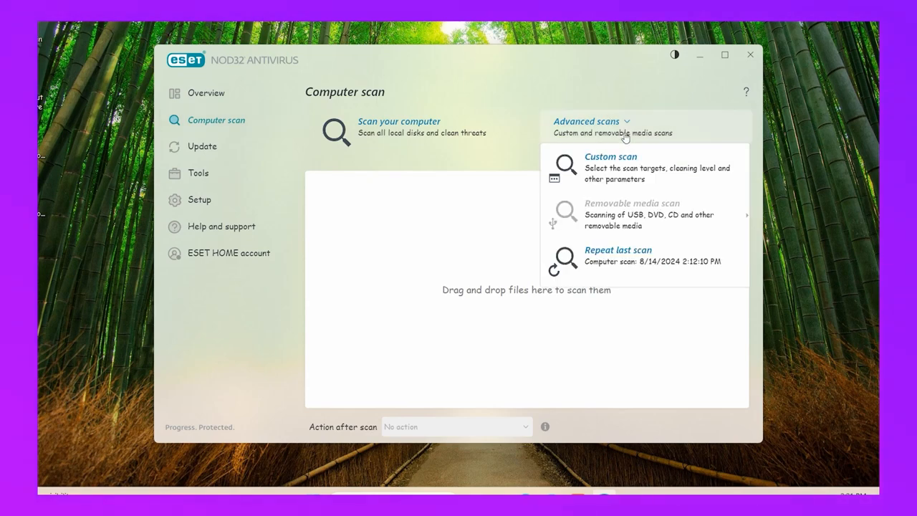
pyautogui.click(611, 156)
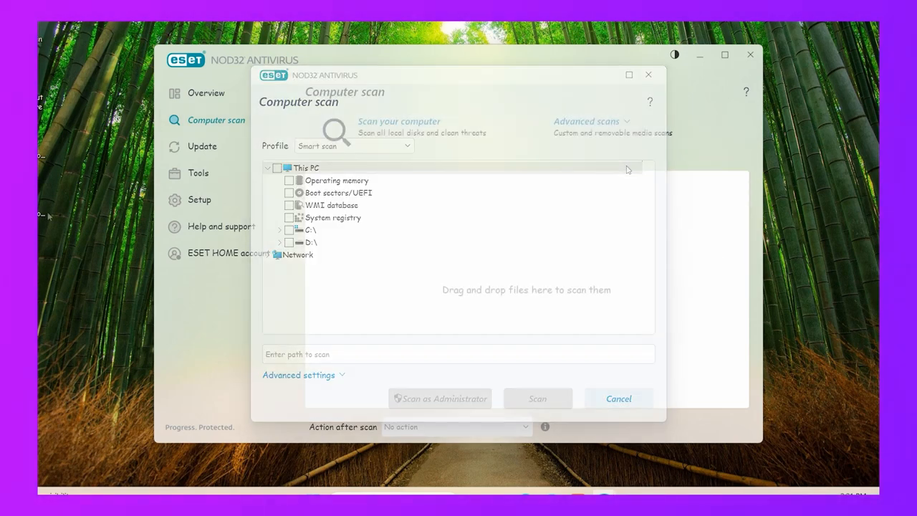
pyautogui.click(619, 398)
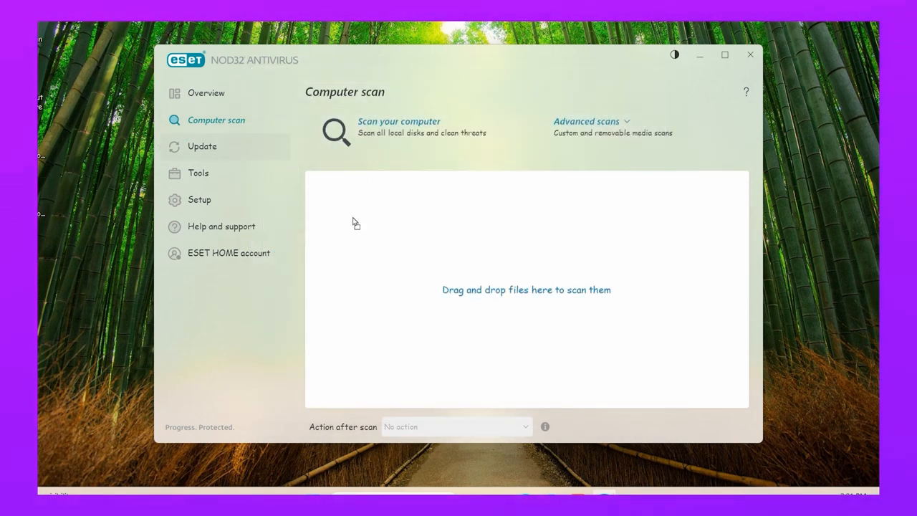